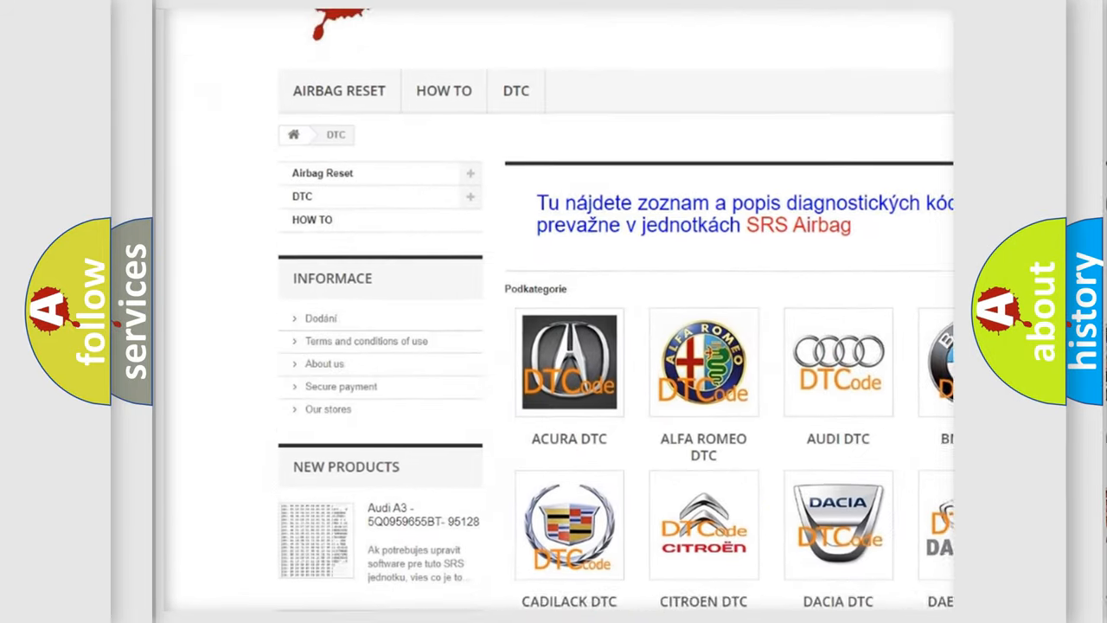
- Scroll past the car-brand logo categories down to the B-series DTC code listing
scroll(down, 3)
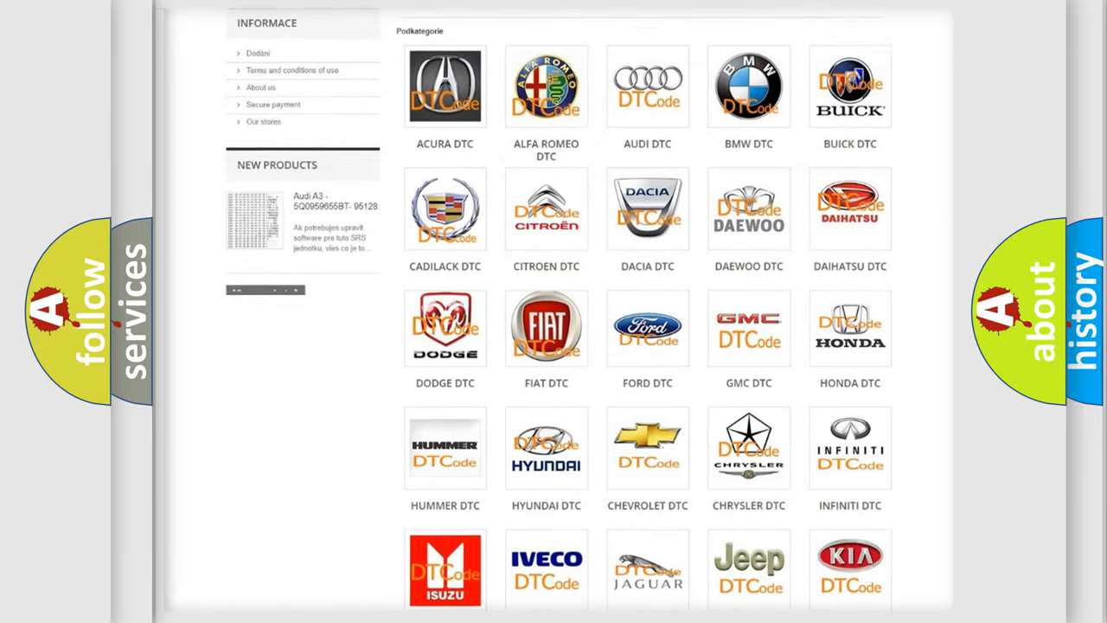
scroll(down, 3)
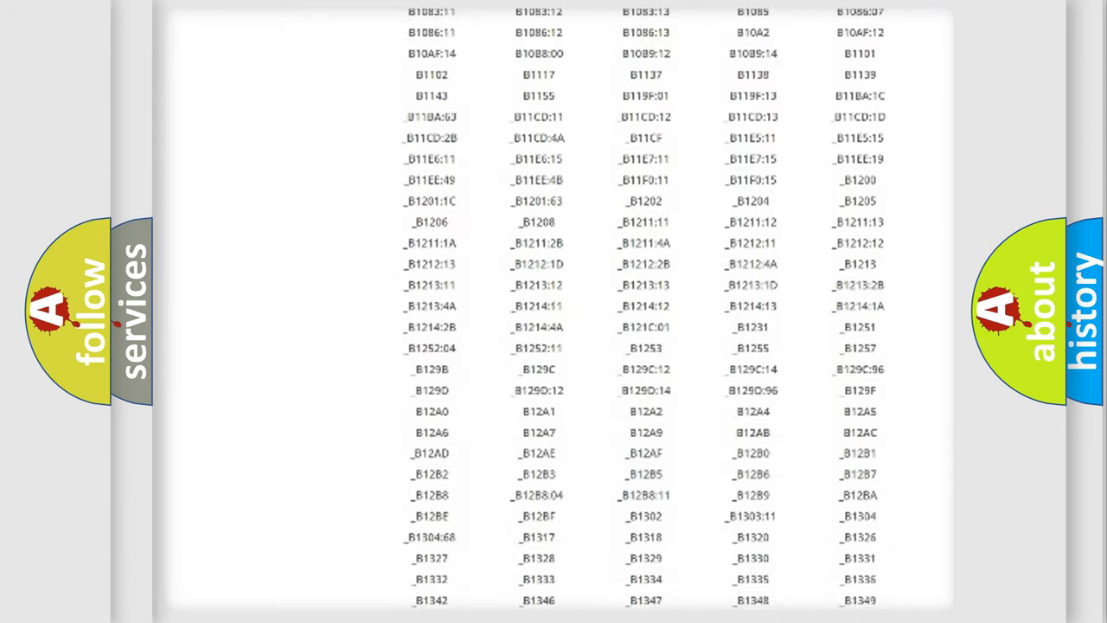
scroll(down, 3)
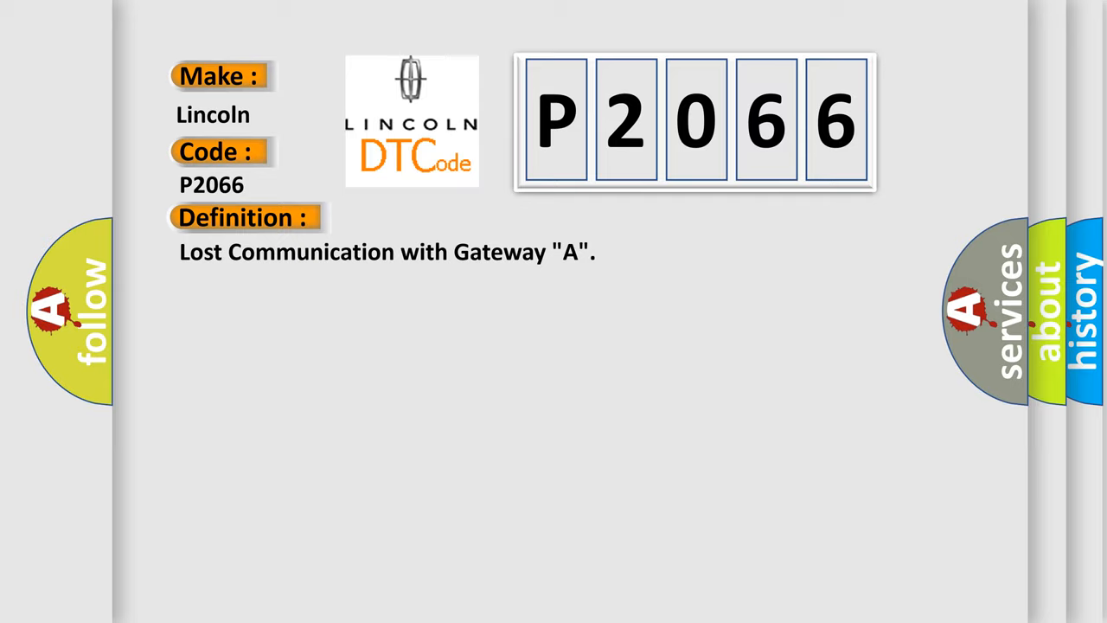
- Reveal the P2066 description: CAN communication system malfunction
click(450, 218)
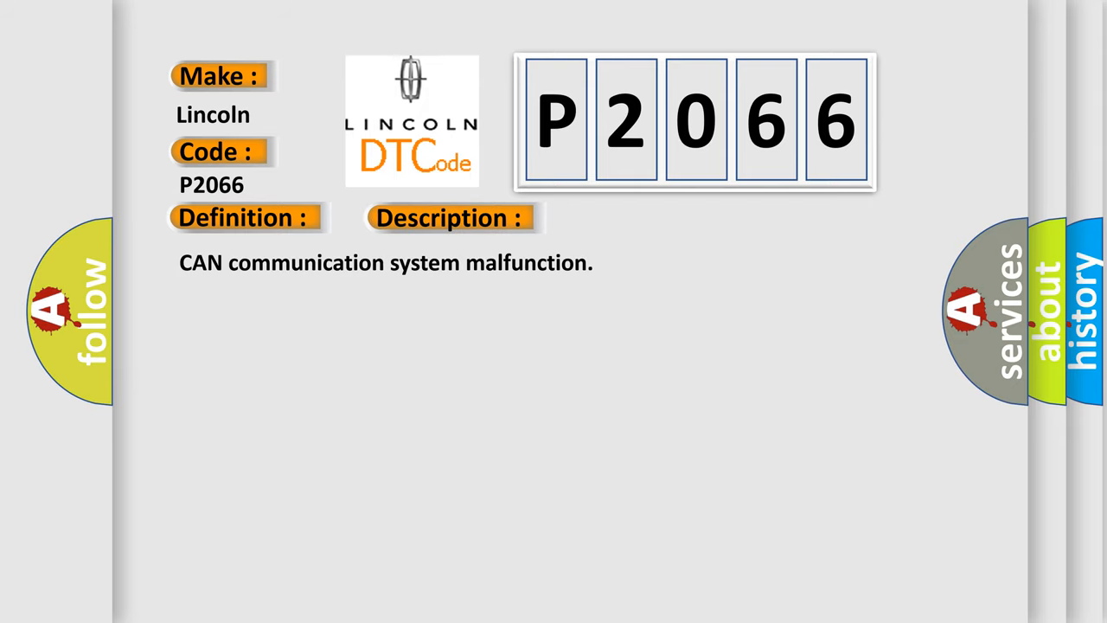